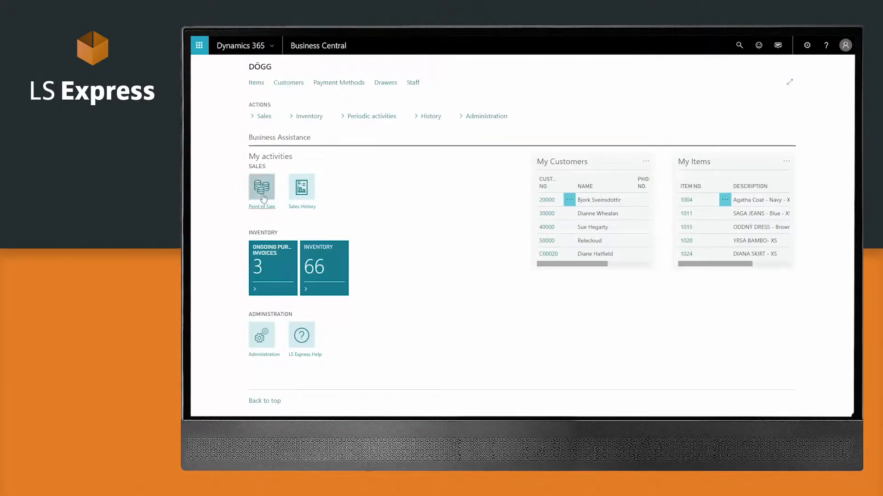
Launch Point of Sale from the role center's Sales activities to reach the customer list.
left_click(261, 185)
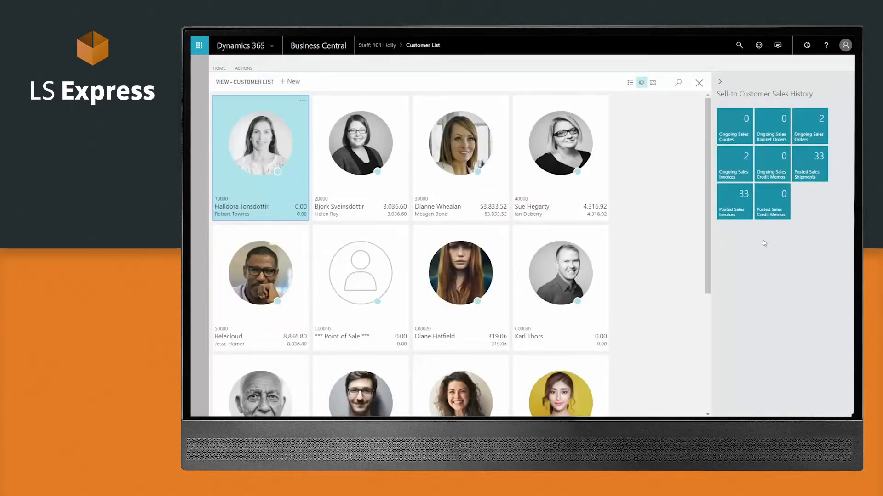
left_click(290, 81)
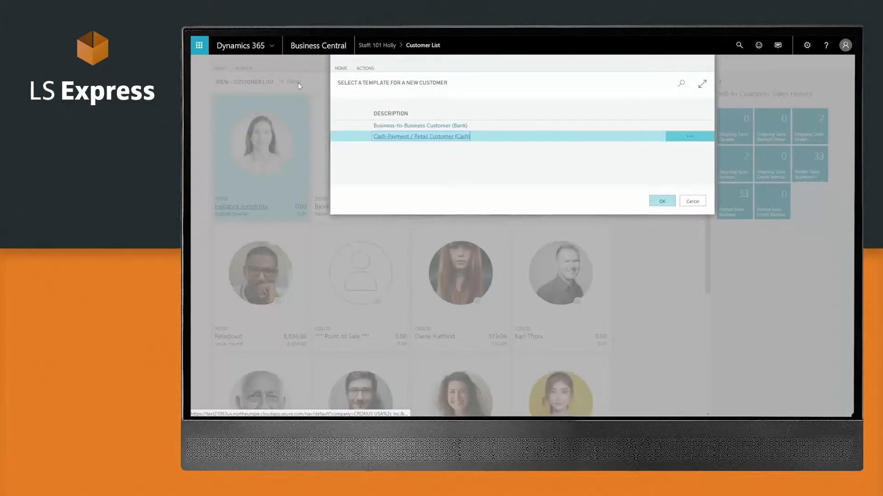
left_click(662, 200)
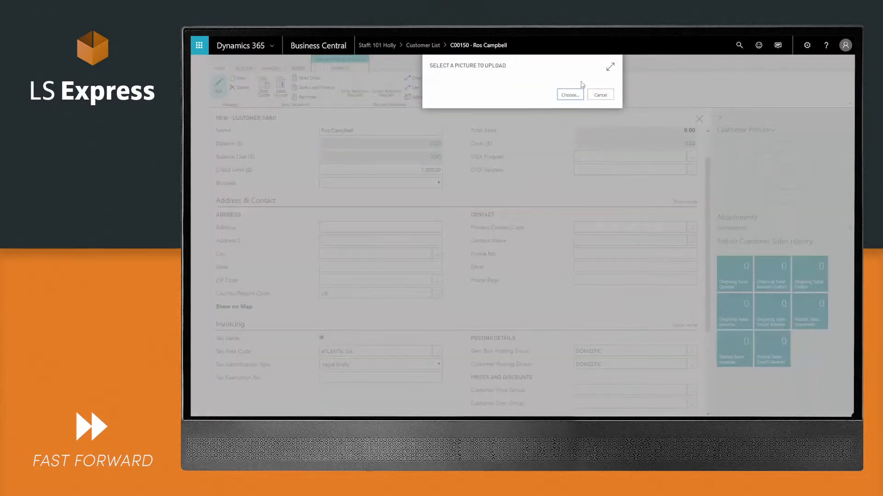
left_click(571, 94)
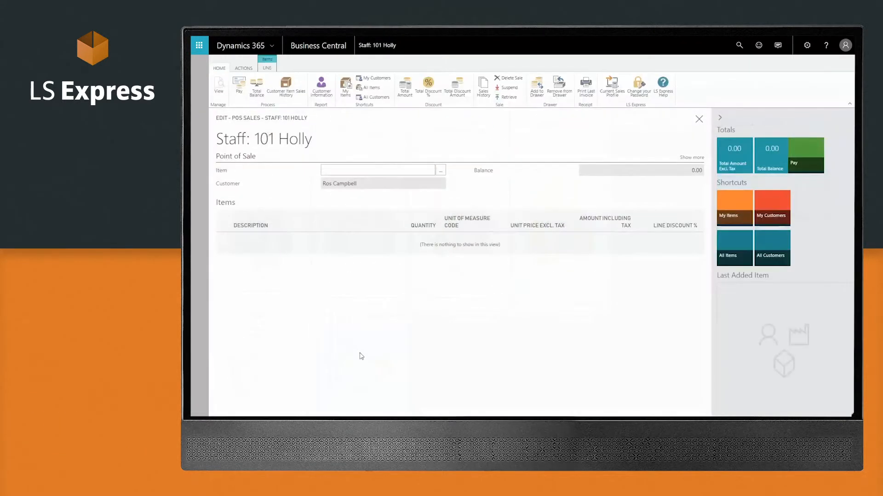
Add NATURBAG - Green, LÓA LEATHER - black - XS and Brynja Sheepskin - XS as item lines by searching 'bag'.
left_click(377, 169)
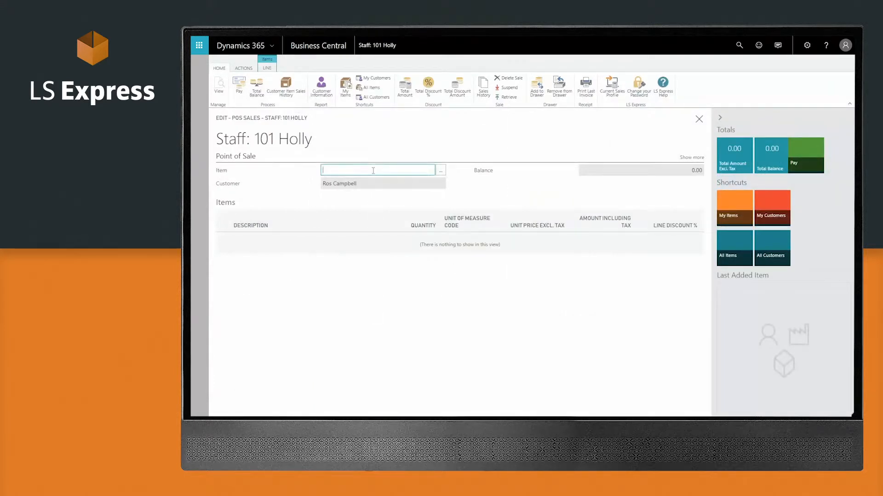
type("bag")
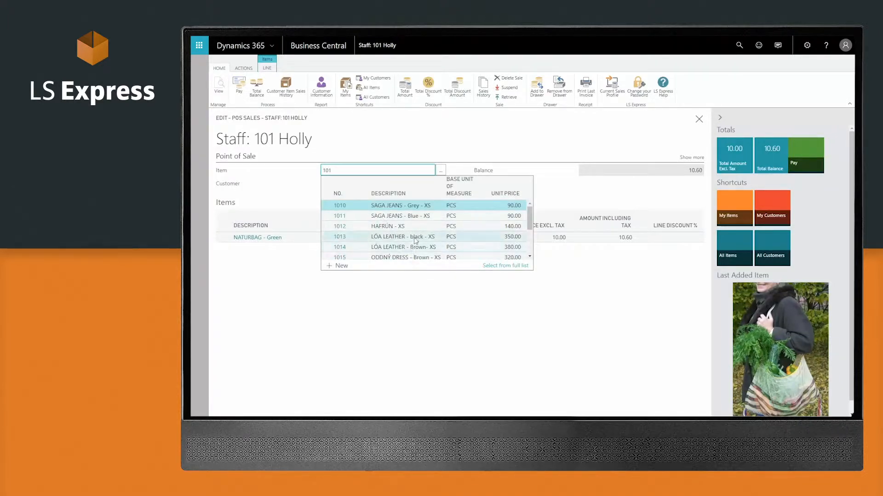
left_click(506, 265)
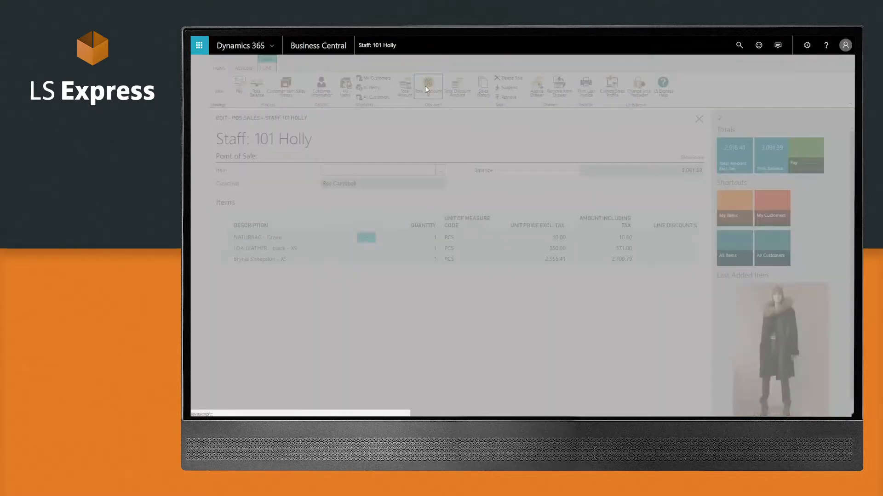
Apply a 10% total discount for a 2,782.26 balance, review totals, and choose Card payment.
left_click(428, 85)
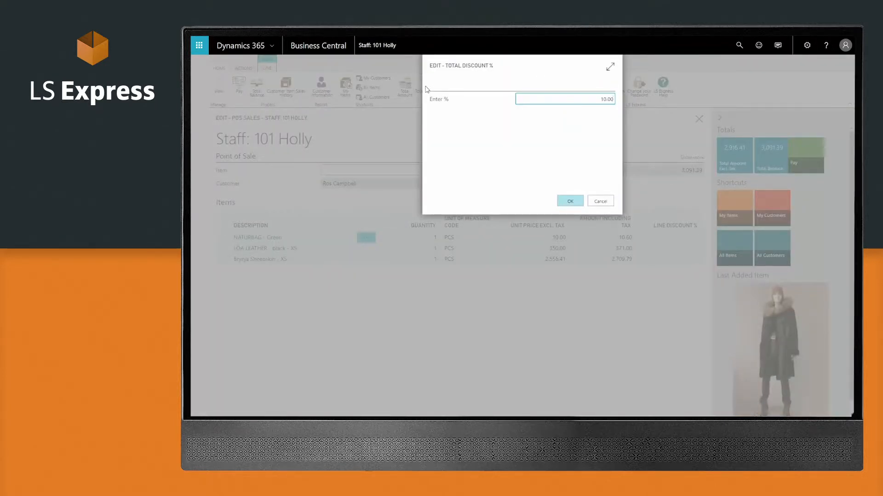
left_click(570, 200)
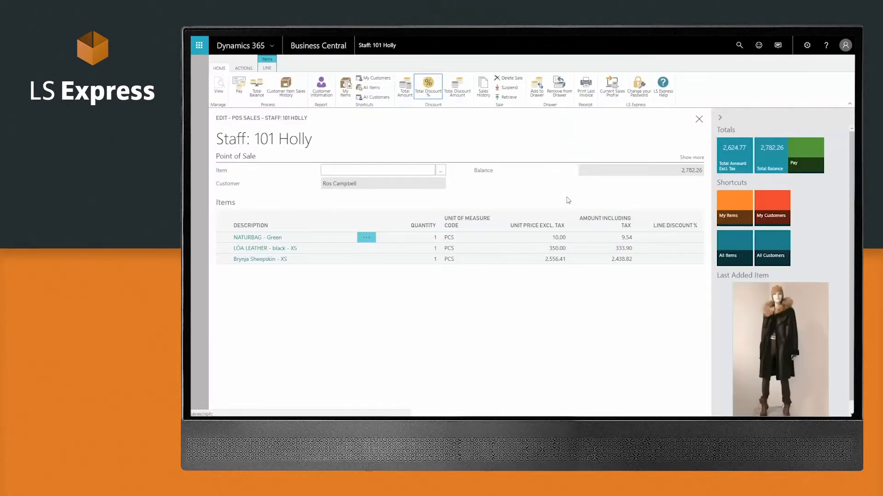
left_click(691, 157)
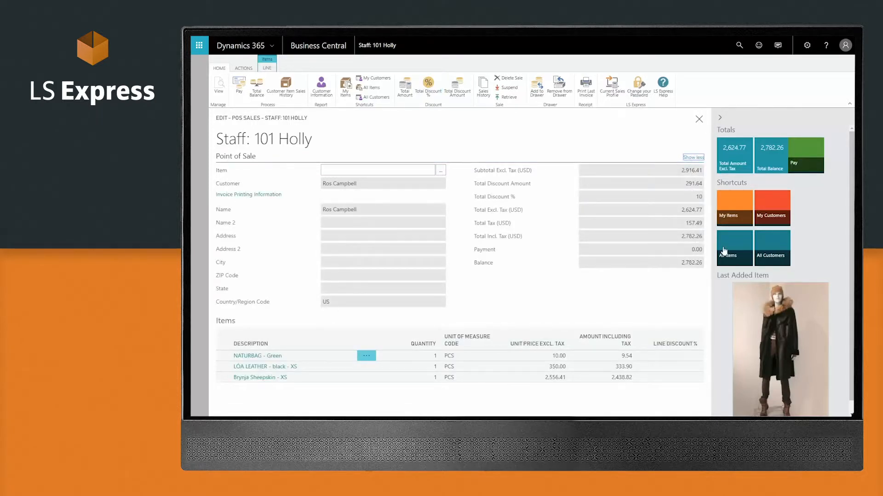
left_click(807, 162)
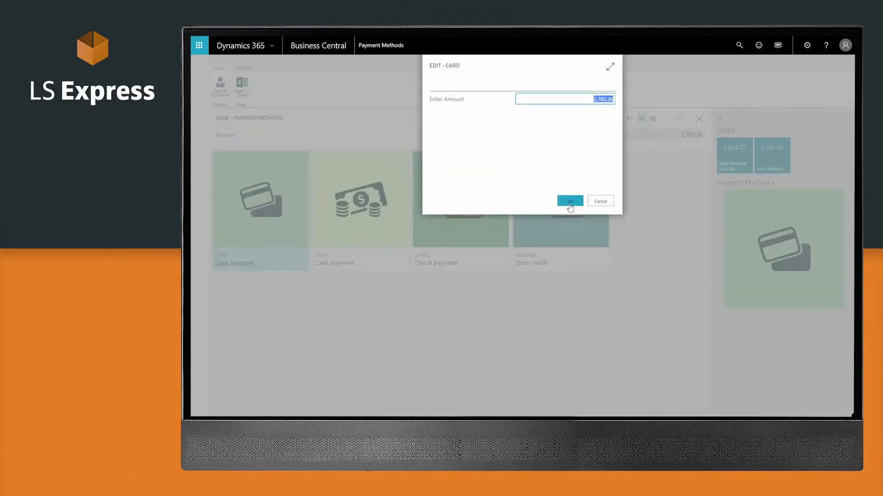
Confirm the full card amount, finalize sale PS-INV103238 and view its Sales - Invoice PDF.
left_click(570, 201)
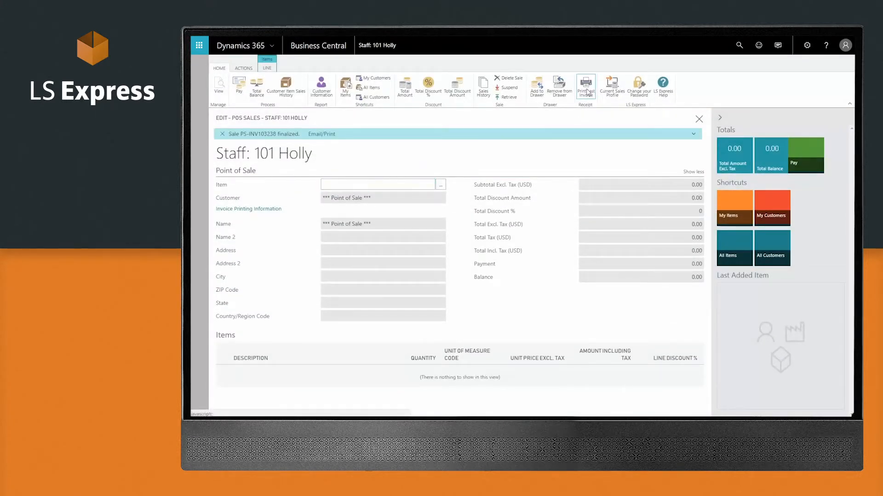
left_click(584, 86)
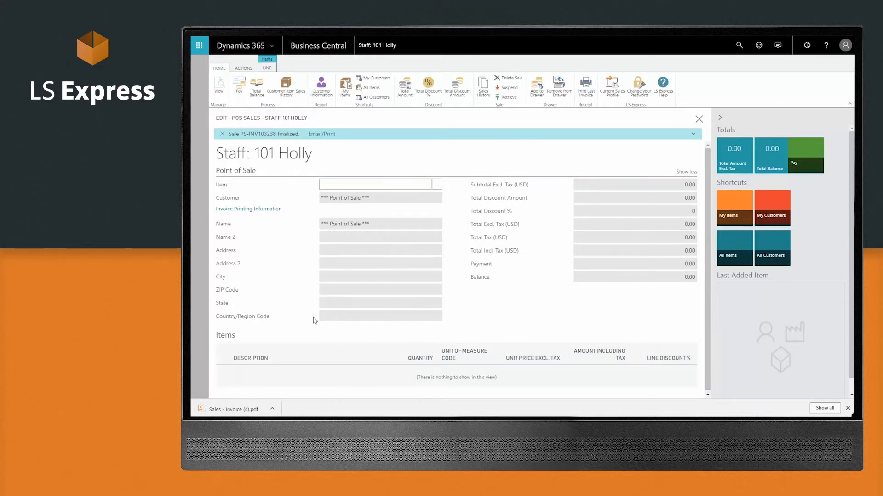
left_click(233, 409)
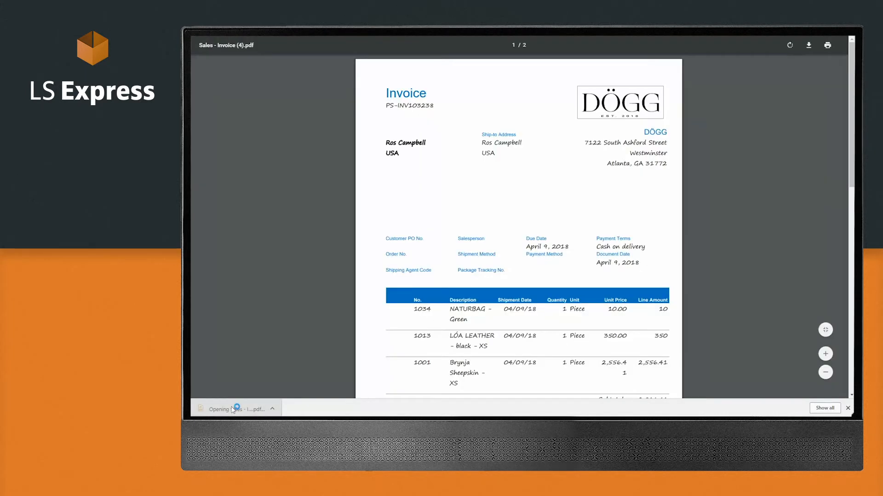